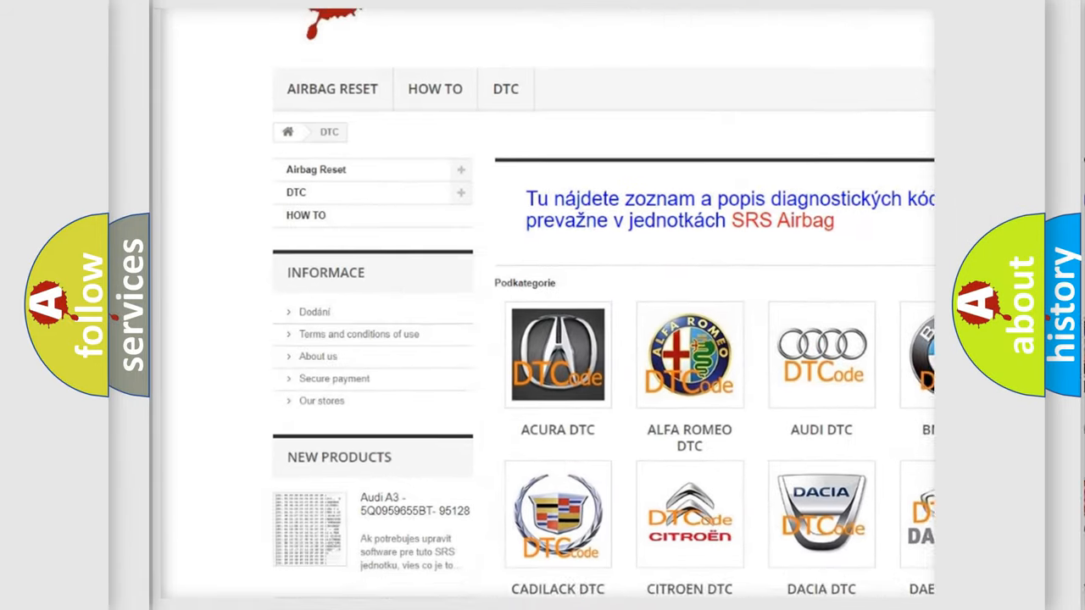
{"action": "scroll", "scroll_direction": "down", "scroll_amount": 3}
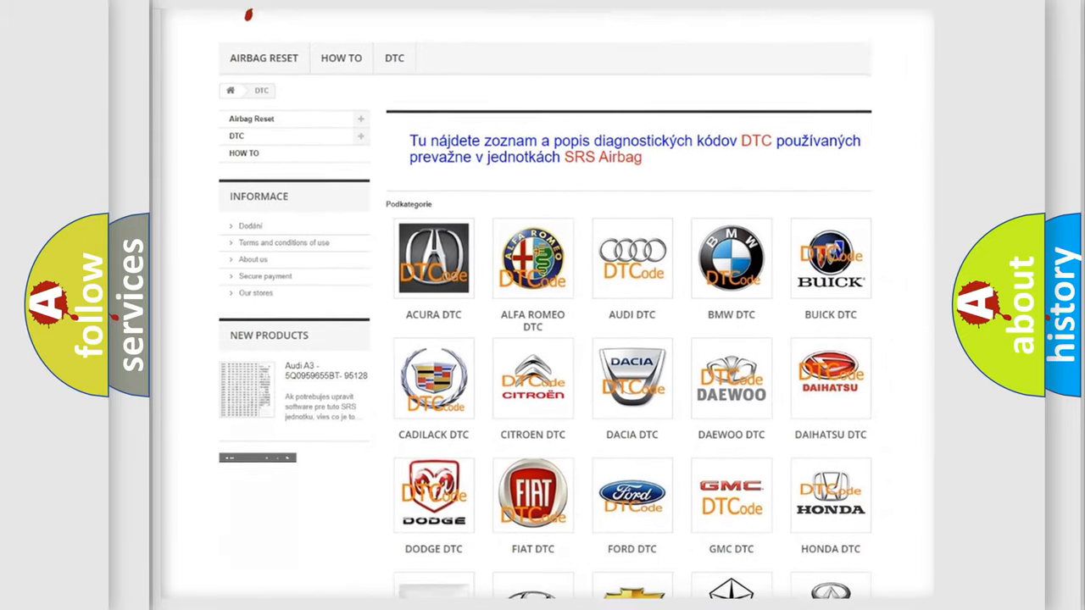
{"action": "scroll", "scroll_direction": "down", "scroll_amount": 3}
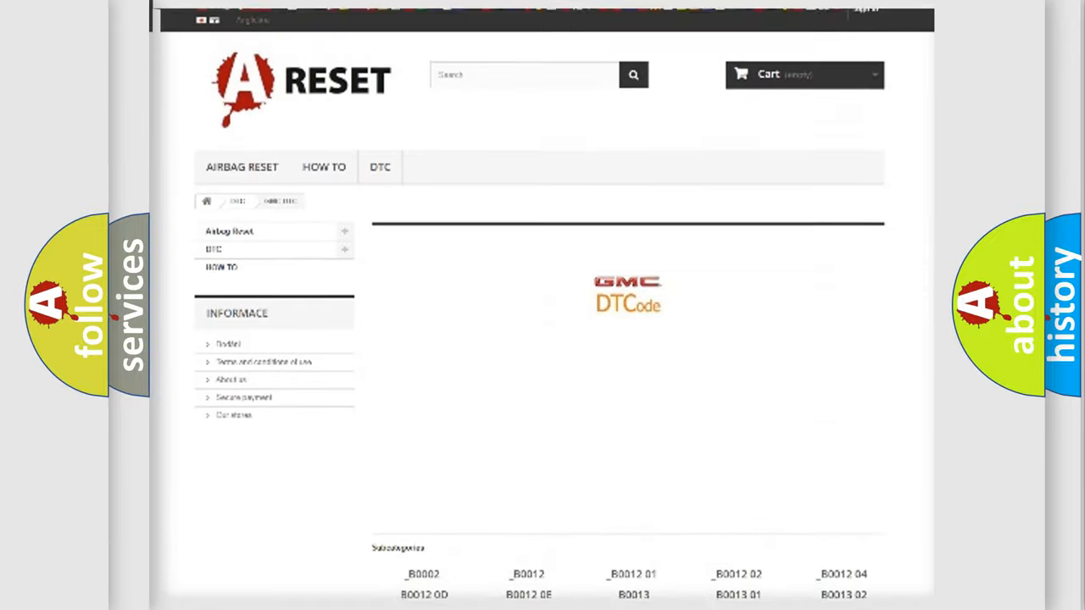
{"action": "scroll", "scroll_direction": "up", "scroll_amount": 3}
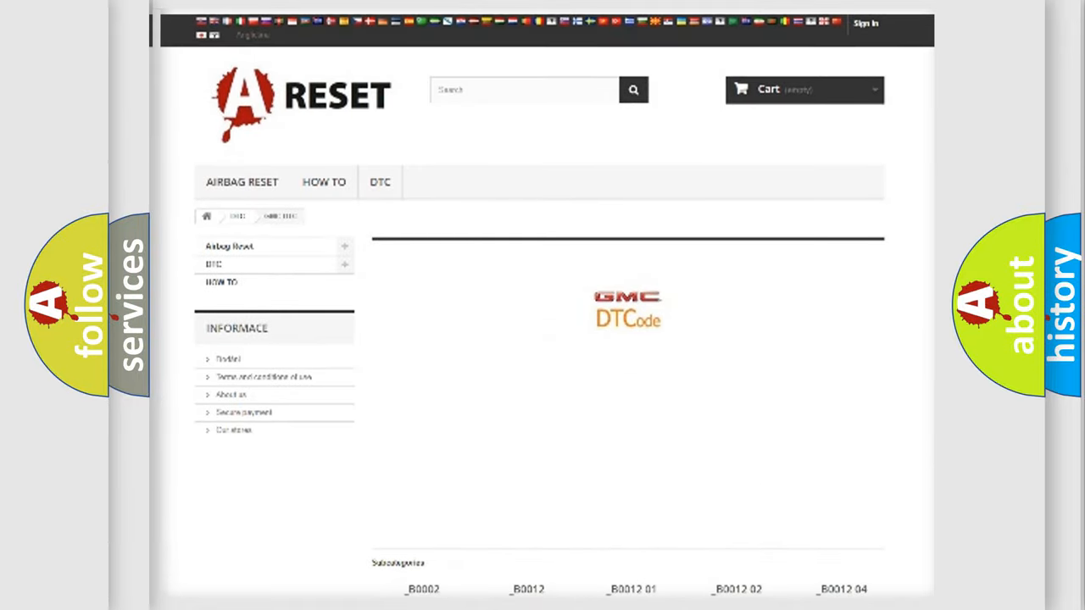